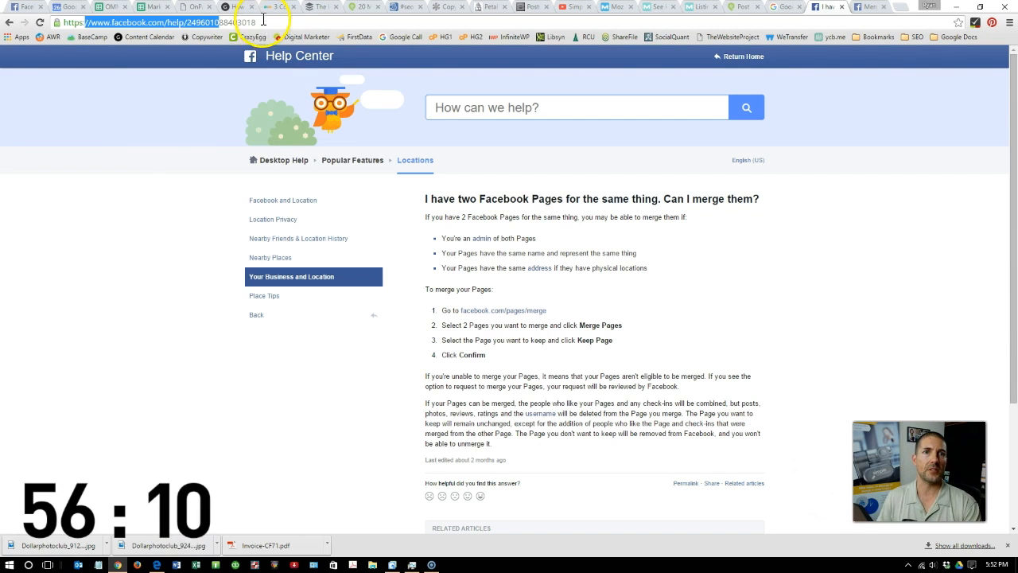
- Select the help article's address, then follow the facebook.com/pages/merge link from step 1
{"action": "left_click", "coordinate": [130, 374]}
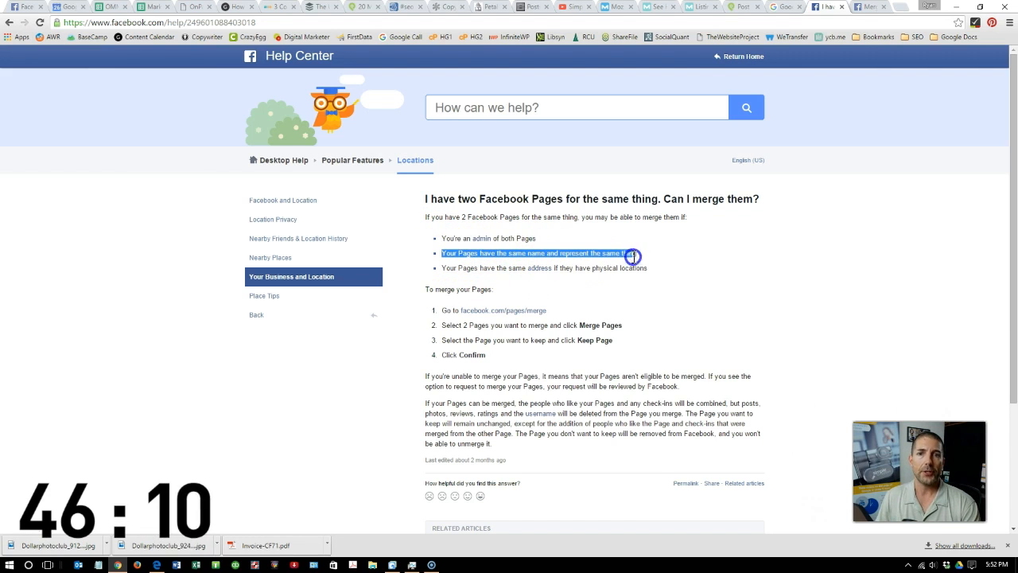
{"action": "mouse_move", "coordinate": [642, 263]}
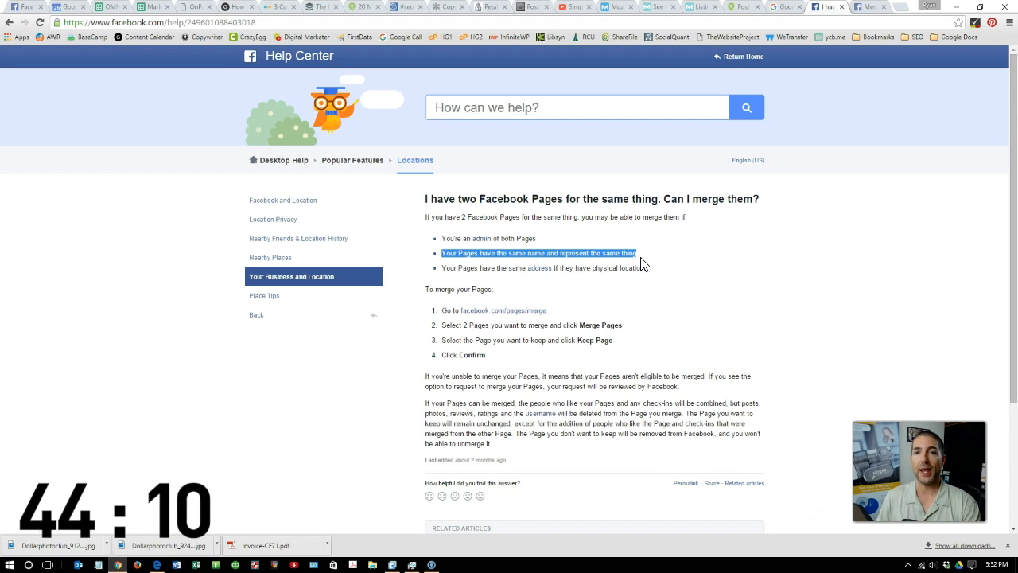
{"action": "mouse_move", "coordinate": [470, 270]}
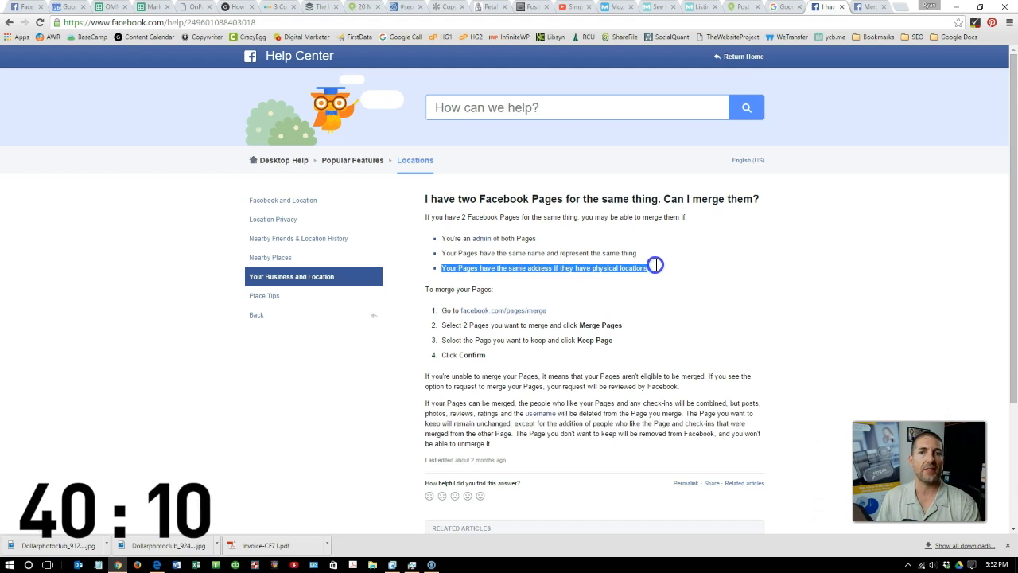
{"action": "mouse_move", "coordinate": [657, 269]}
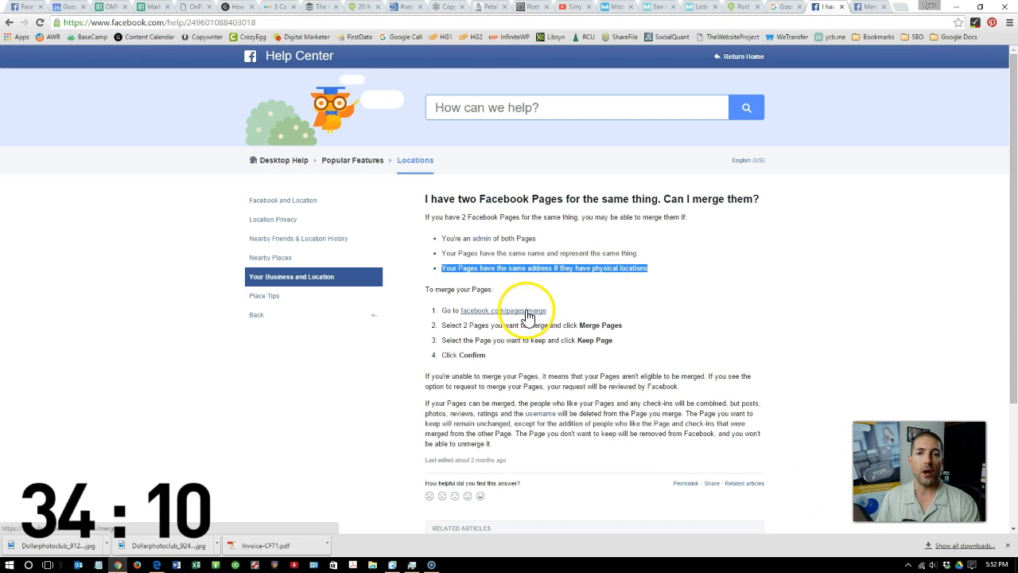
{"action": "left_click", "coordinate": [502, 310]}
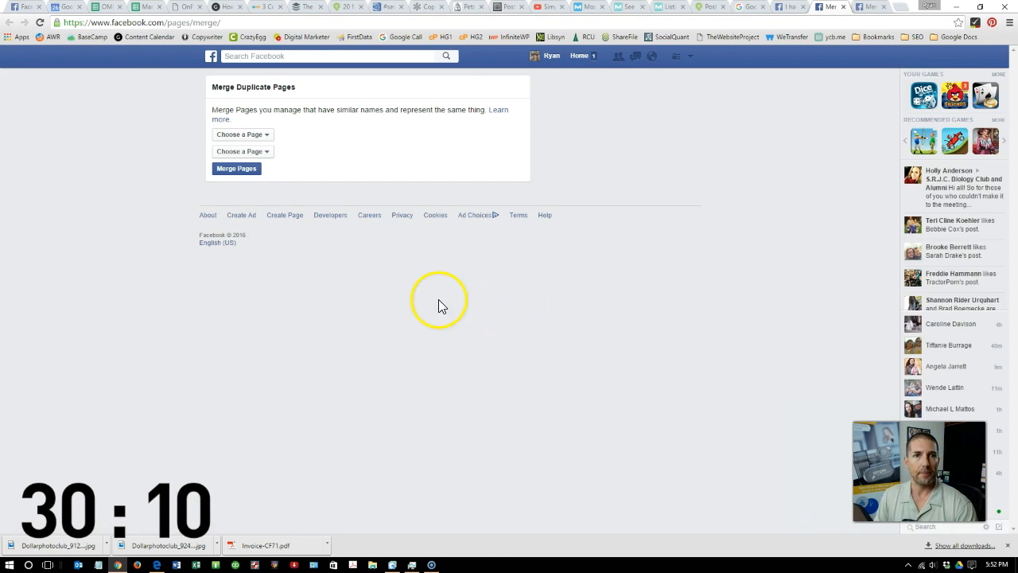
- Open the first Choose a Page dropdown and scroll through the managed Pages listed
{"action": "left_click", "coordinate": [242, 134]}
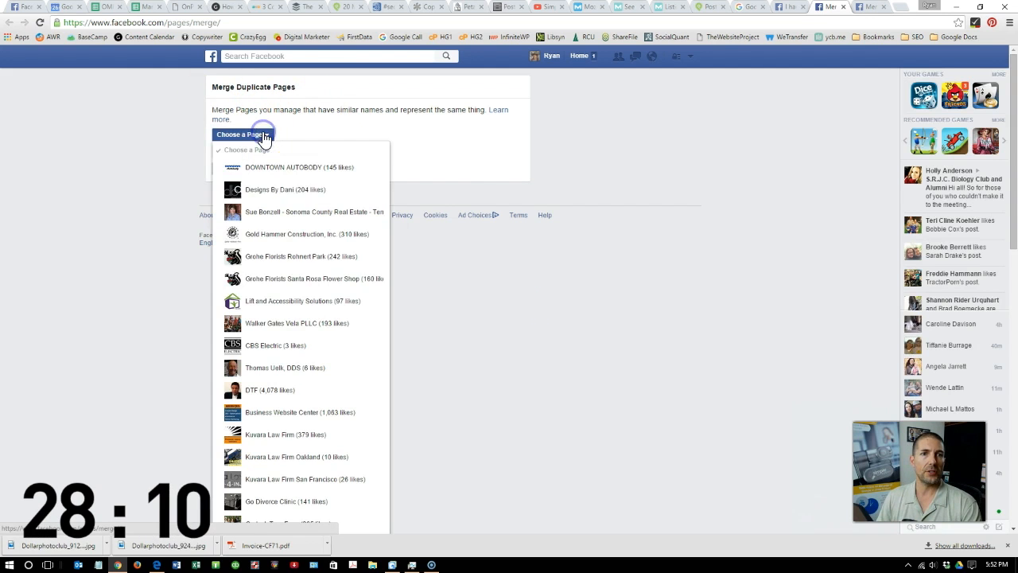
{"action": "scroll", "scroll_direction": "down", "scroll_amount": 3}
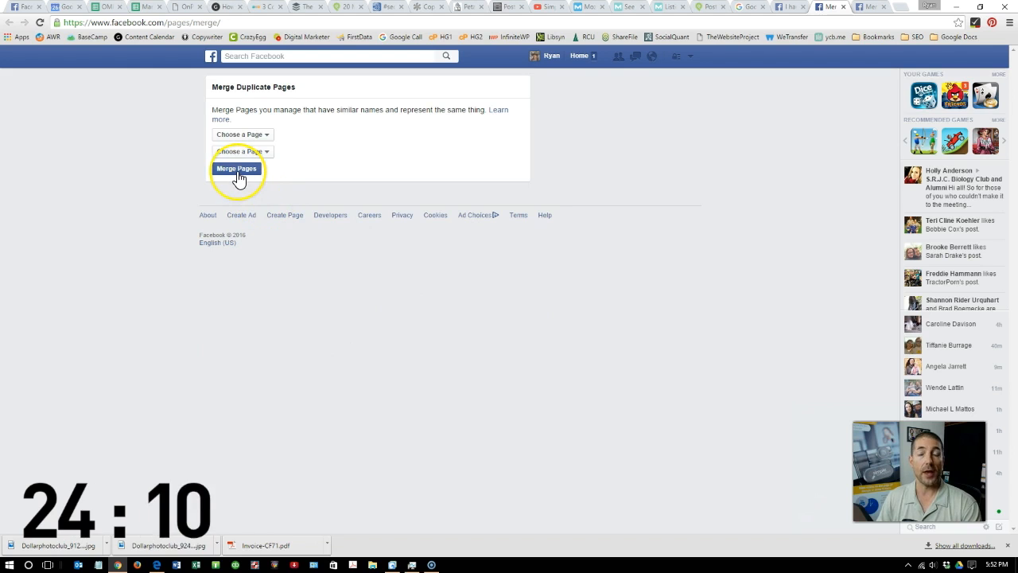
{"action": "mouse_move", "coordinate": [276, 377]}
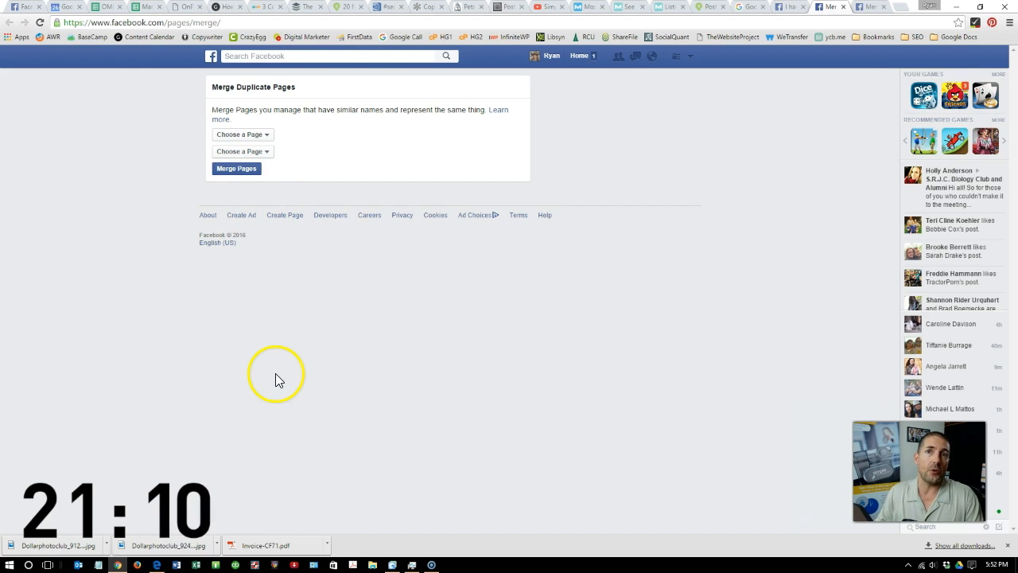